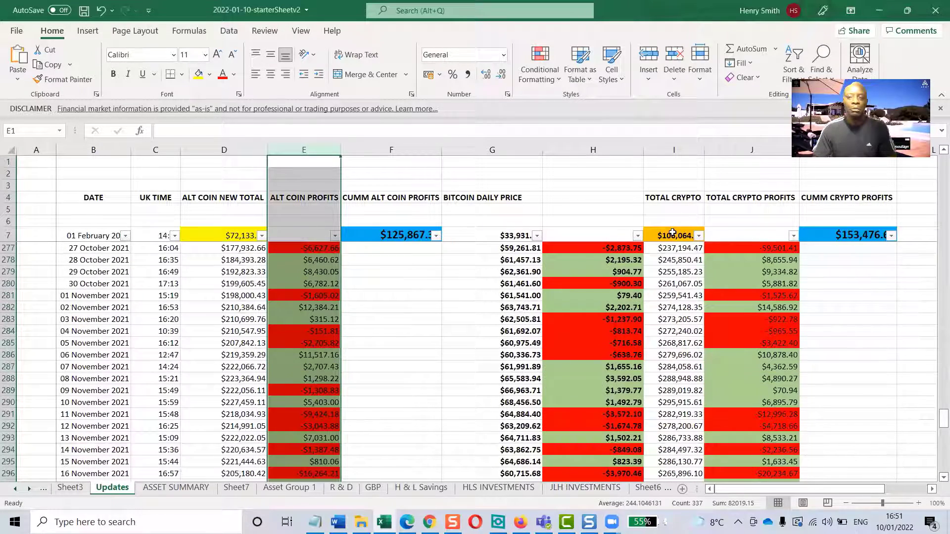
Review the TOTAL CRYPTO and TOTAL CRYPTO PROFITS columns on the Updates sheet.
click(673, 236)
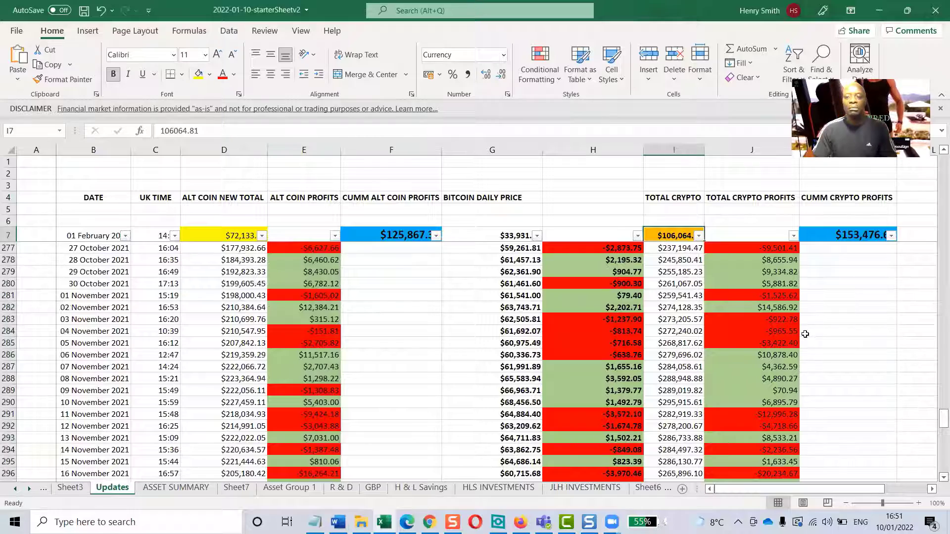
scroll(down, 3)
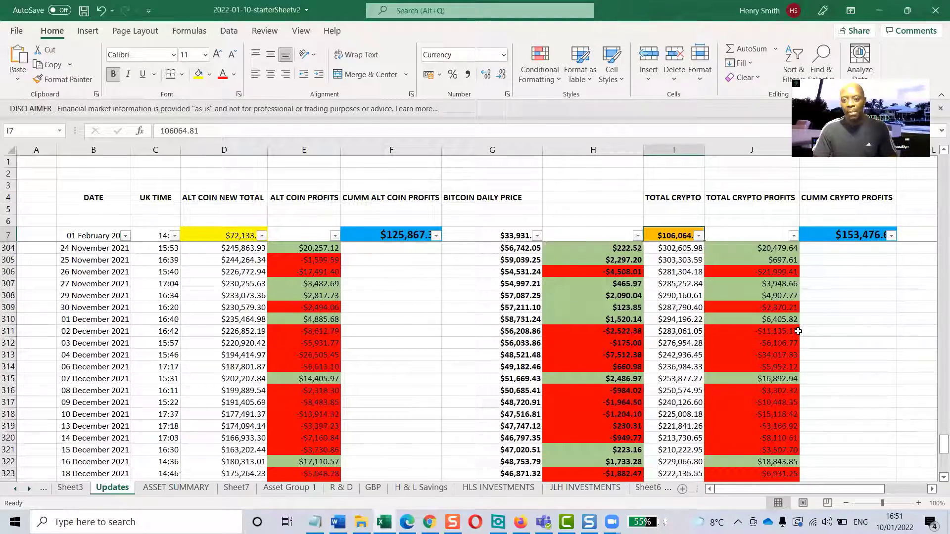
click(673, 149)
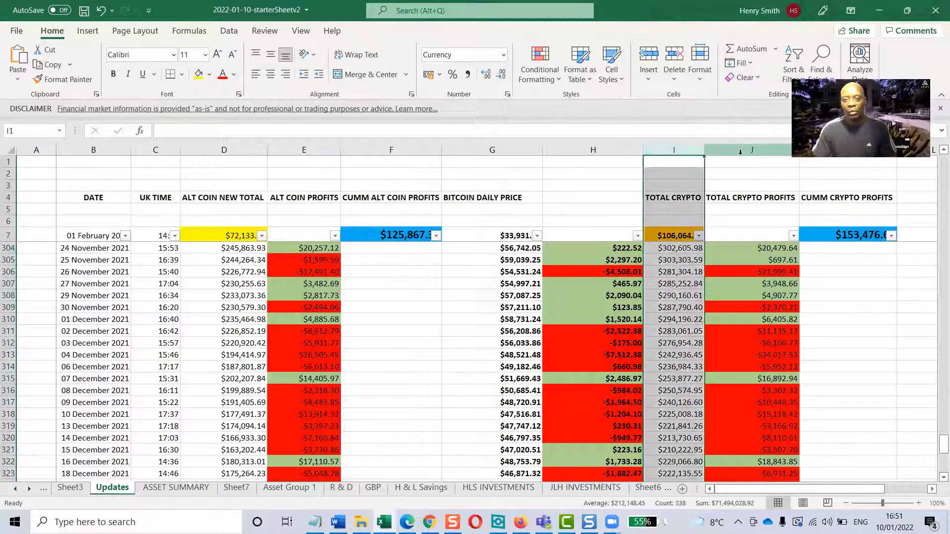
click(751, 149)
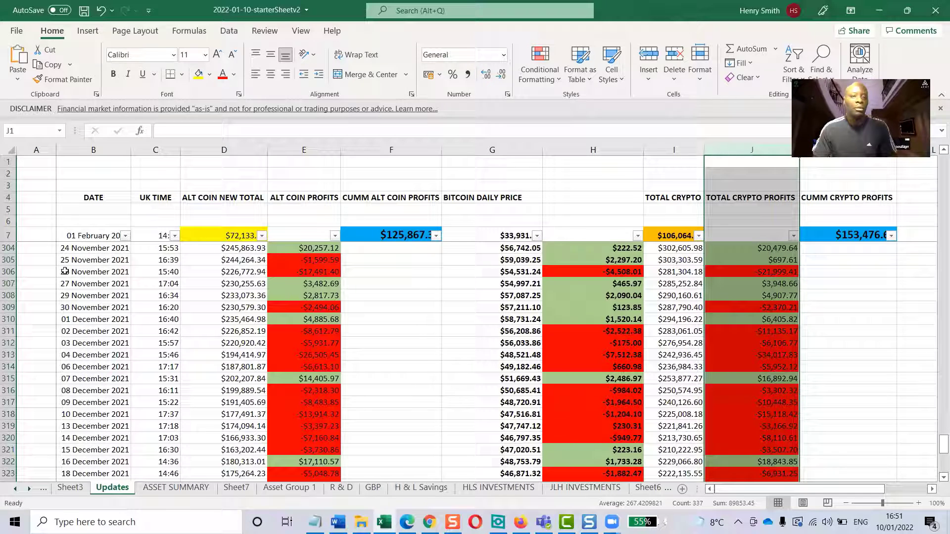
click(35, 272)
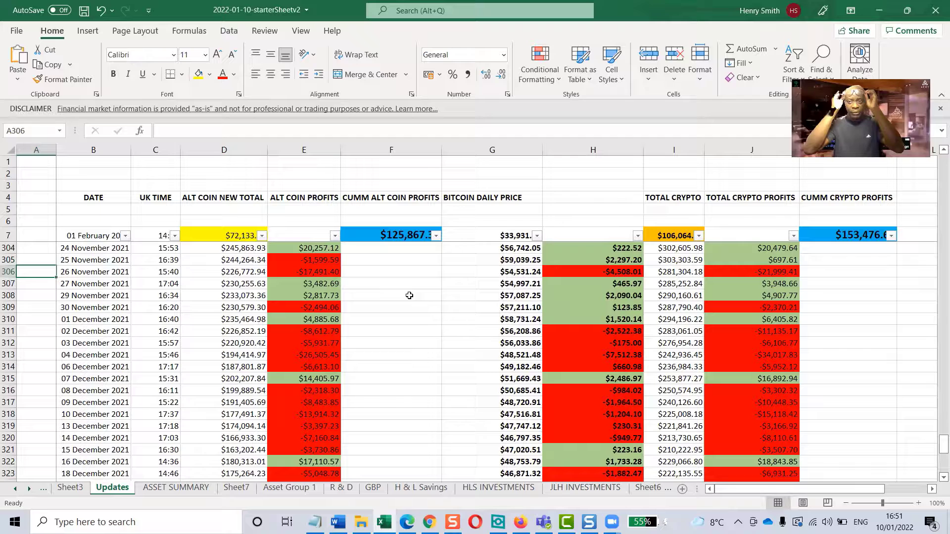
Inspect the daily Bitcoin profit column and the profit formulas in J331:J332.
click(304, 149)
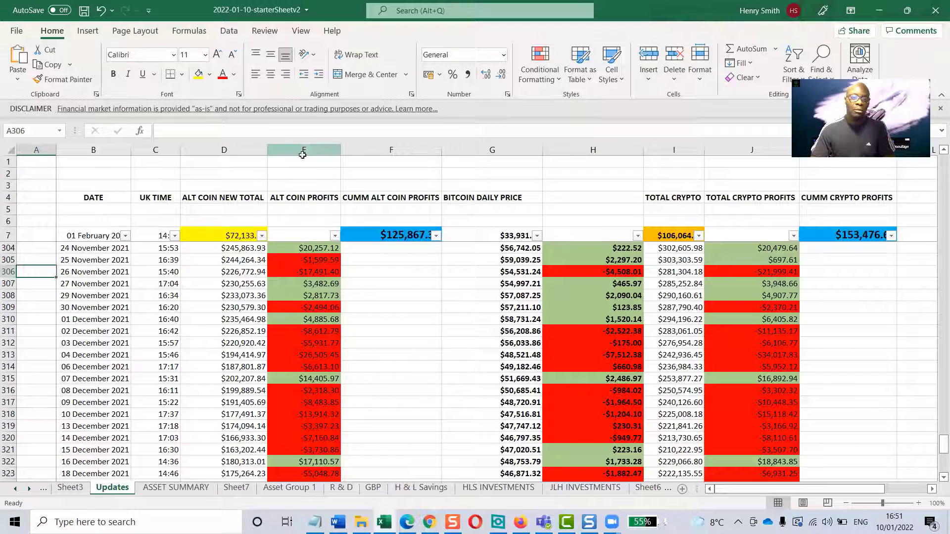
click(593, 149)
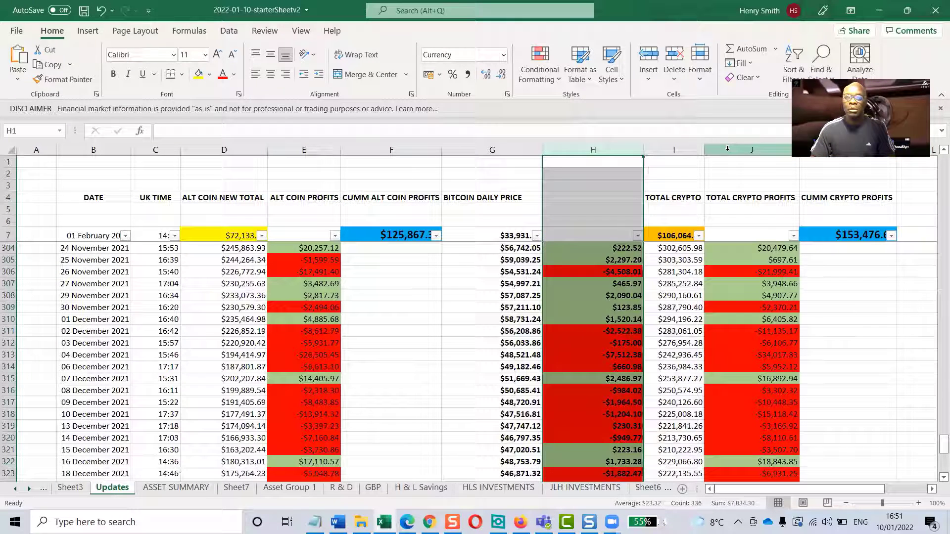
click(751, 149)
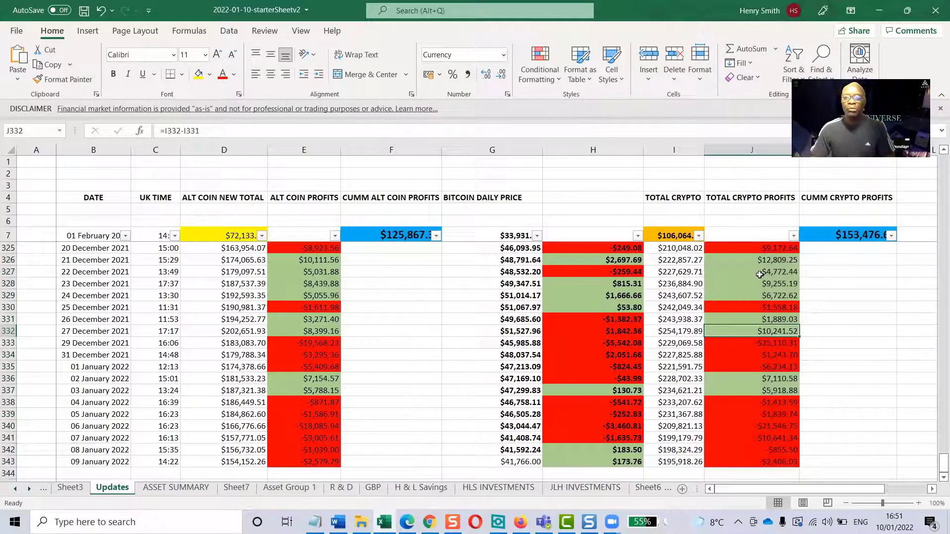
drag(751, 260, 751, 295)
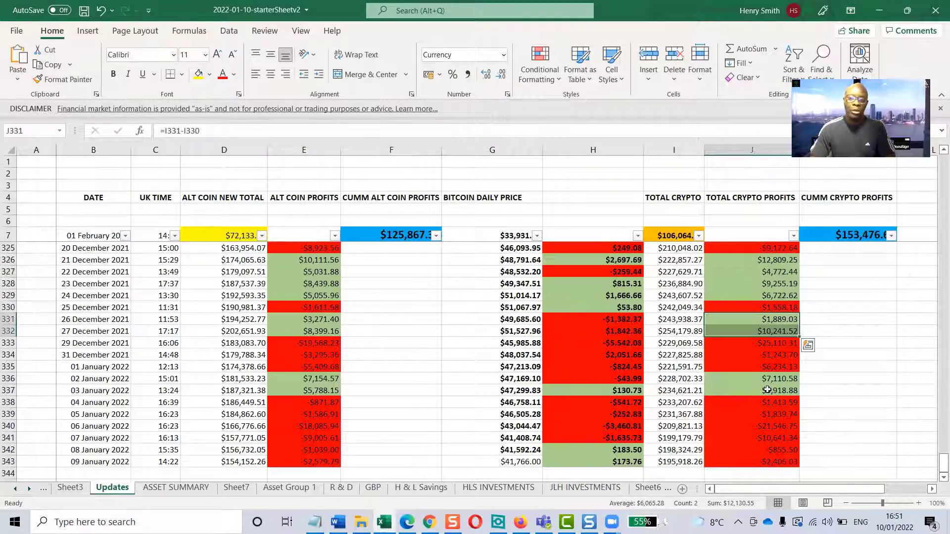
scroll(up, 3)
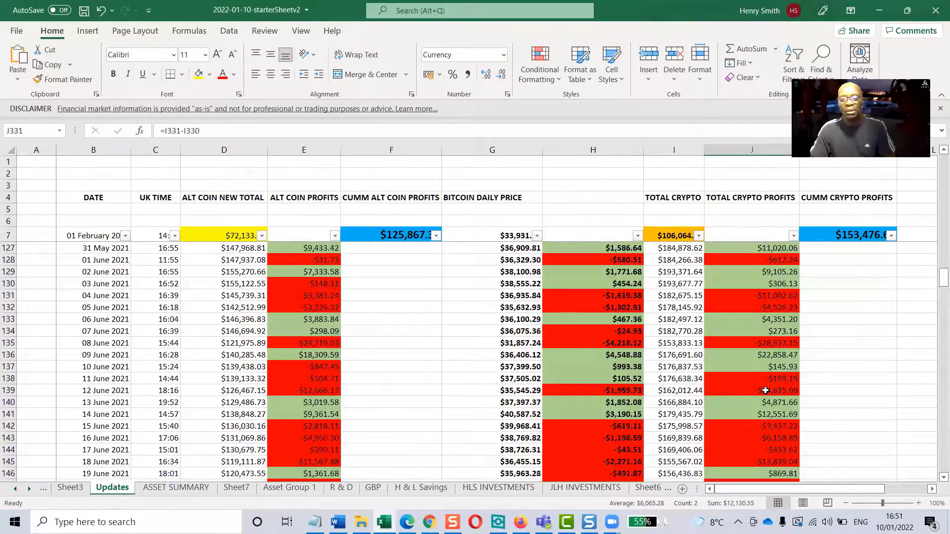
scroll(down, 3)
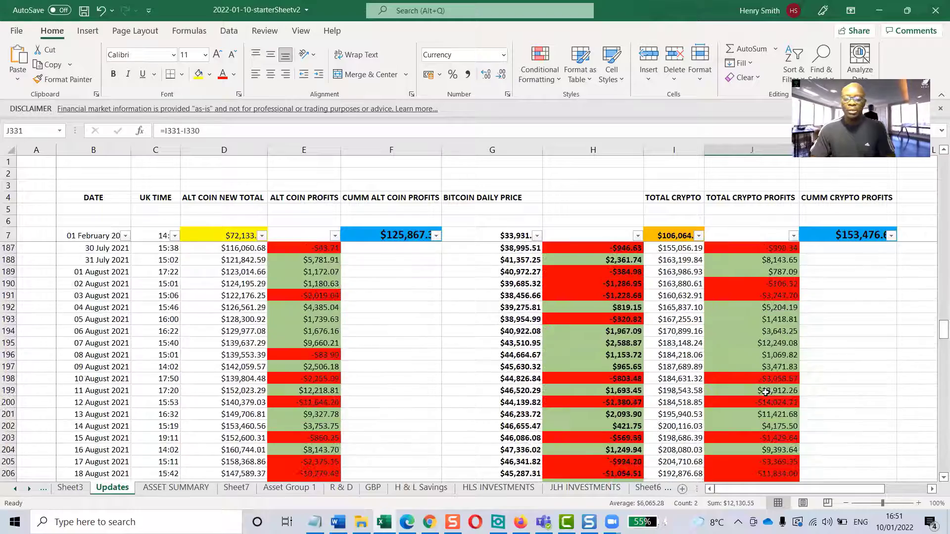
scroll(down, 3)
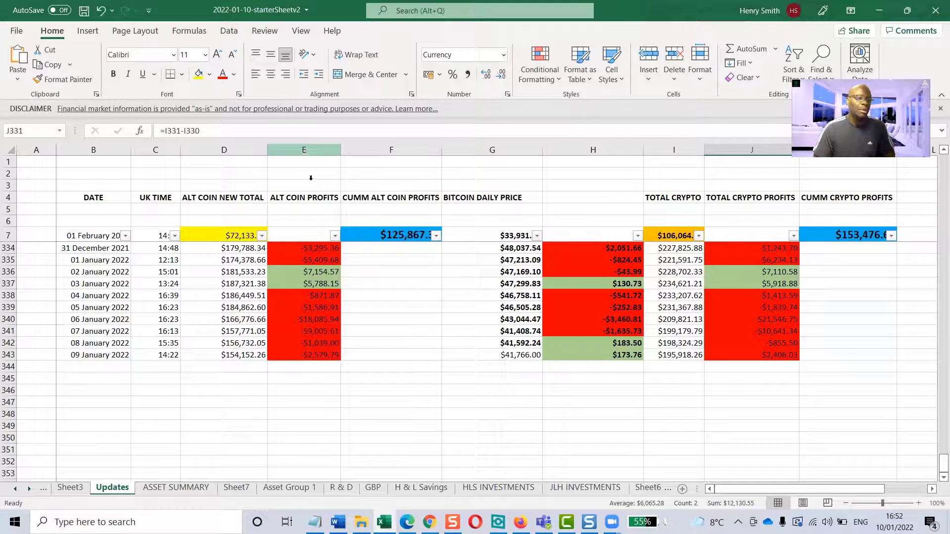
Enter 10 January 2022 in cell B344 as the new row's date.
click(93, 367)
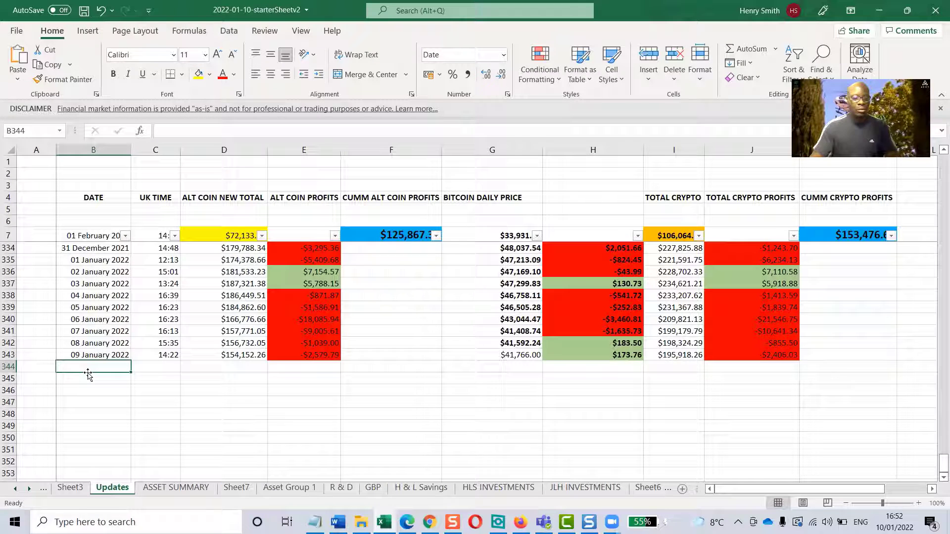
text(10 January 2022)
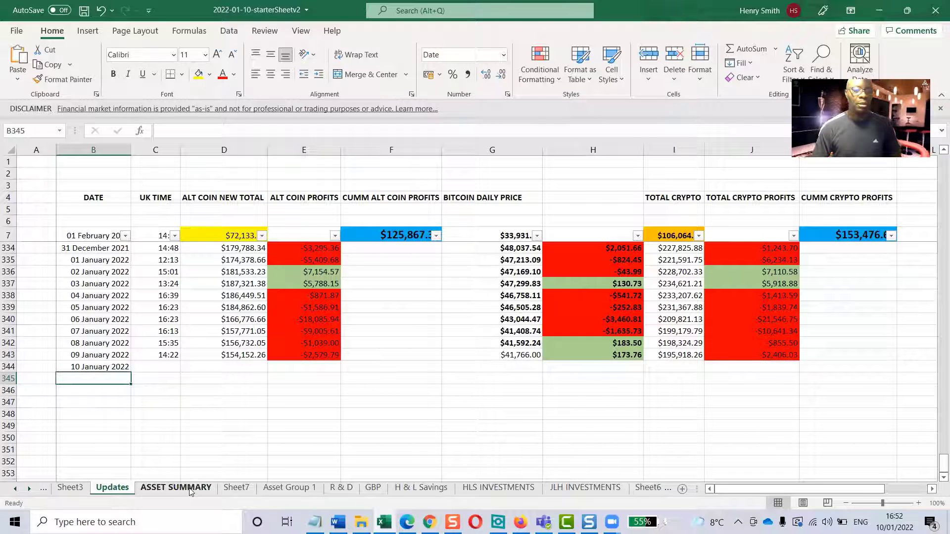
click(177, 487)
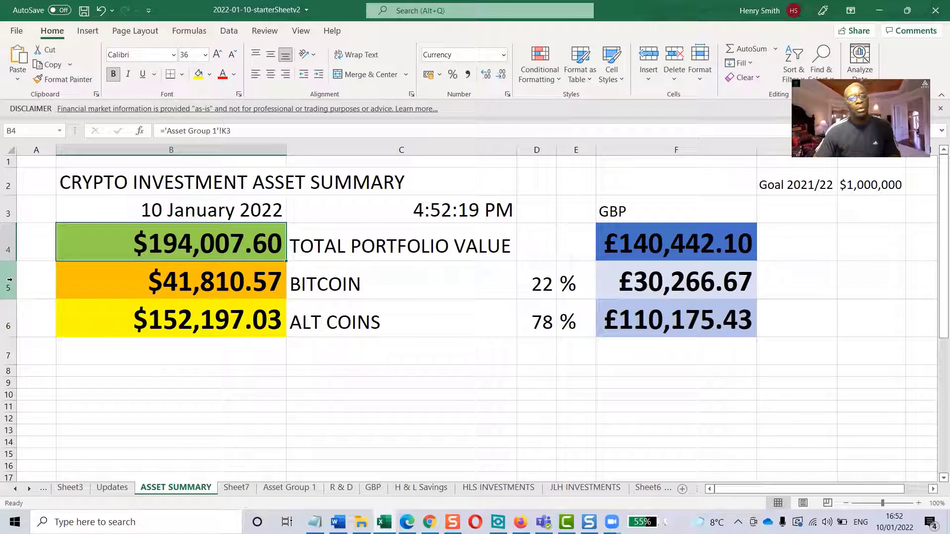
click(9, 284)
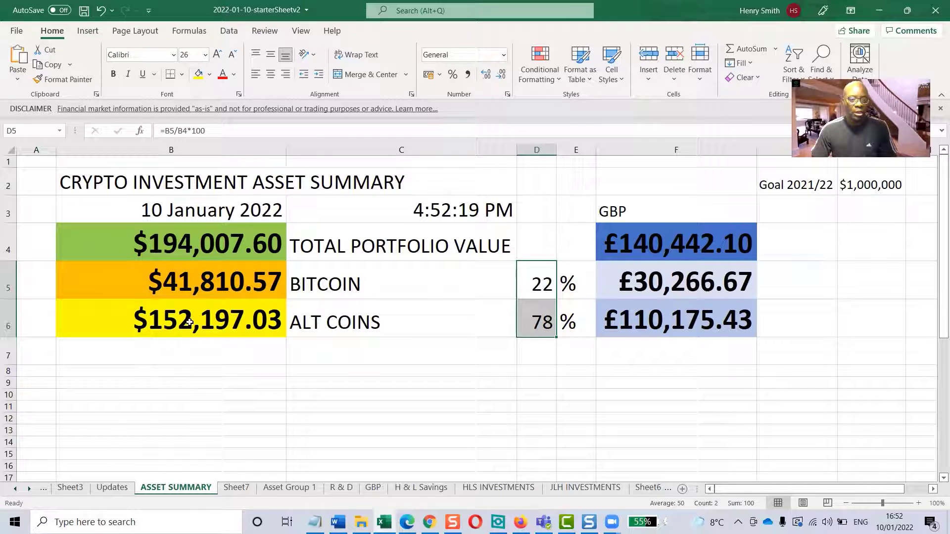
click(170, 320)
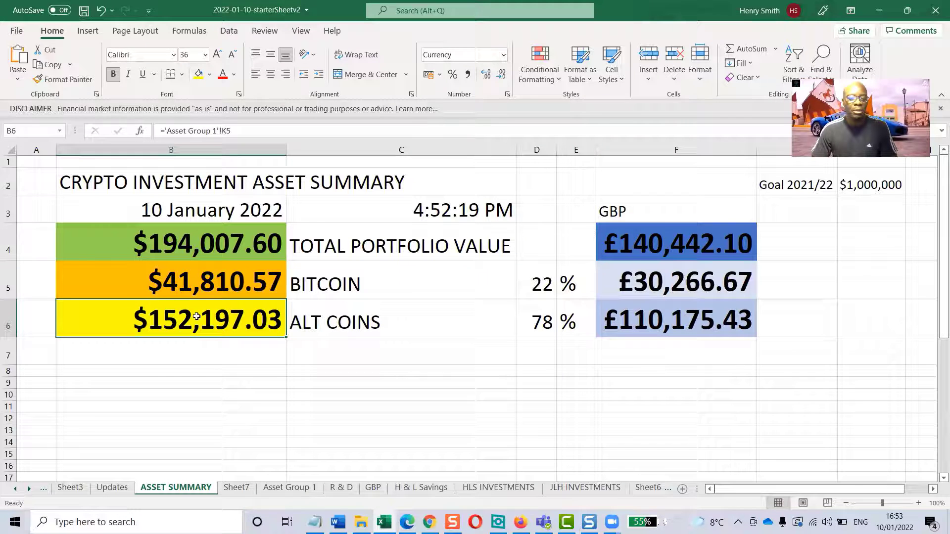
mouse_move(212, 432)
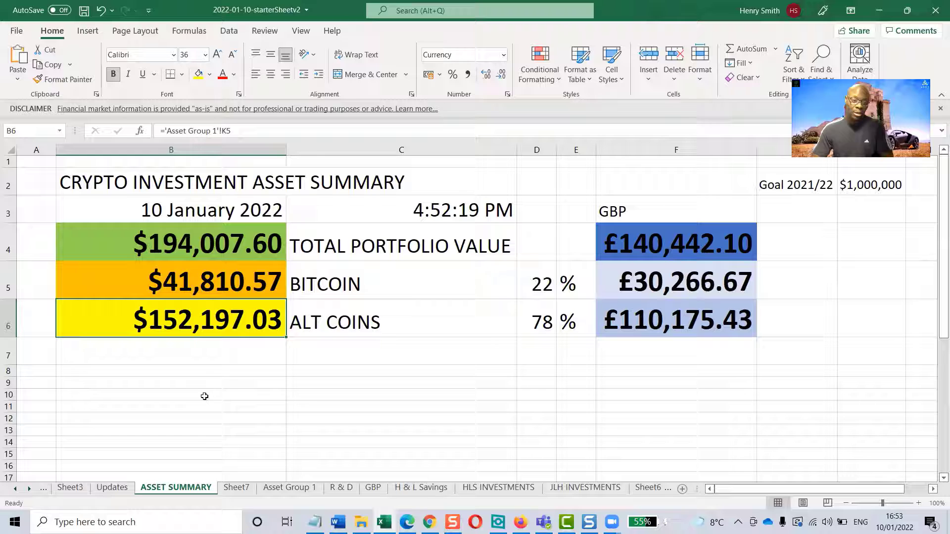
click(112, 487)
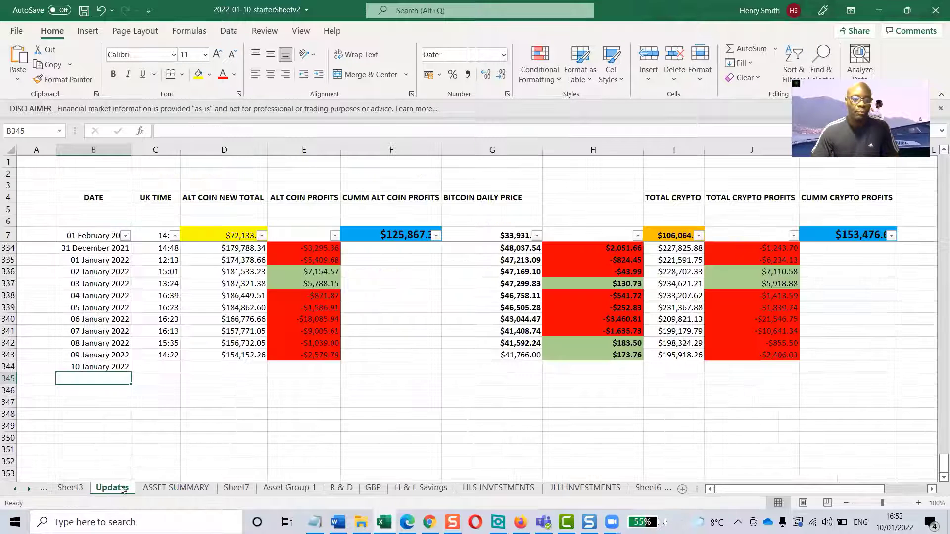
click(155, 366)
text(16:53)
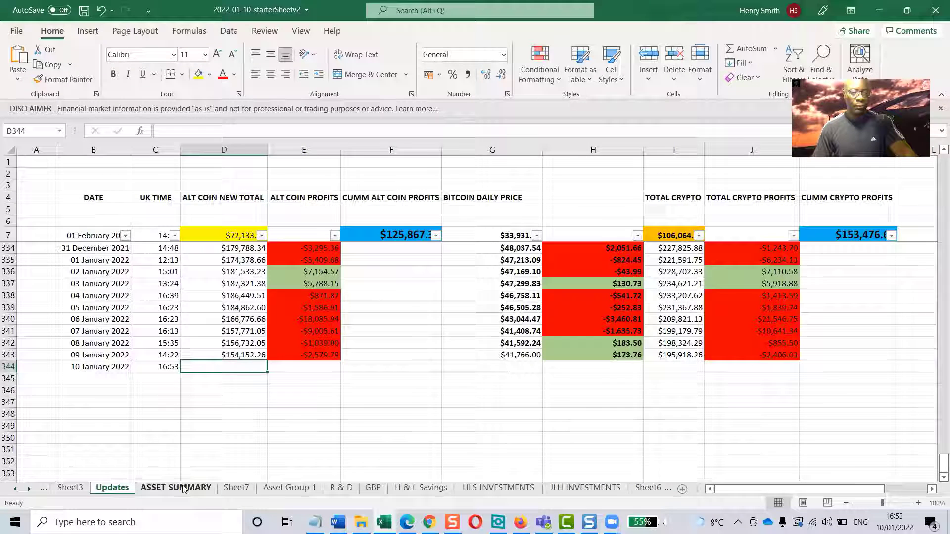
Check ALT COINS on ASSET SUMMARY and enter the $152,197.03 total in D344.
click(176, 487)
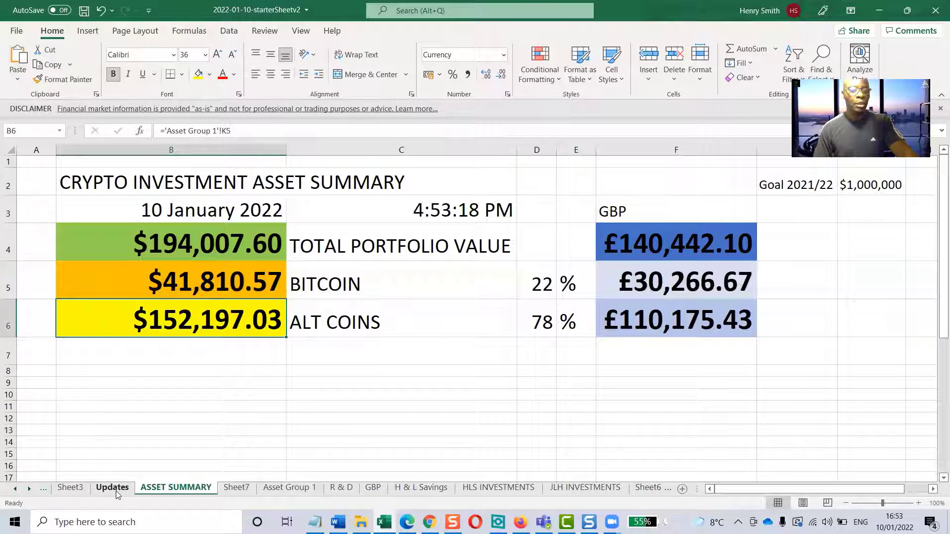
click(112, 487)
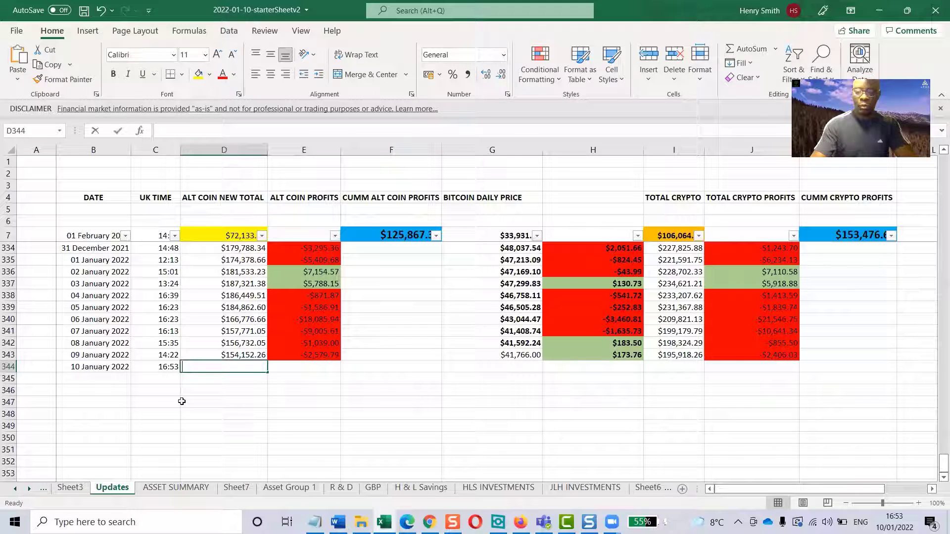
text(1521970)
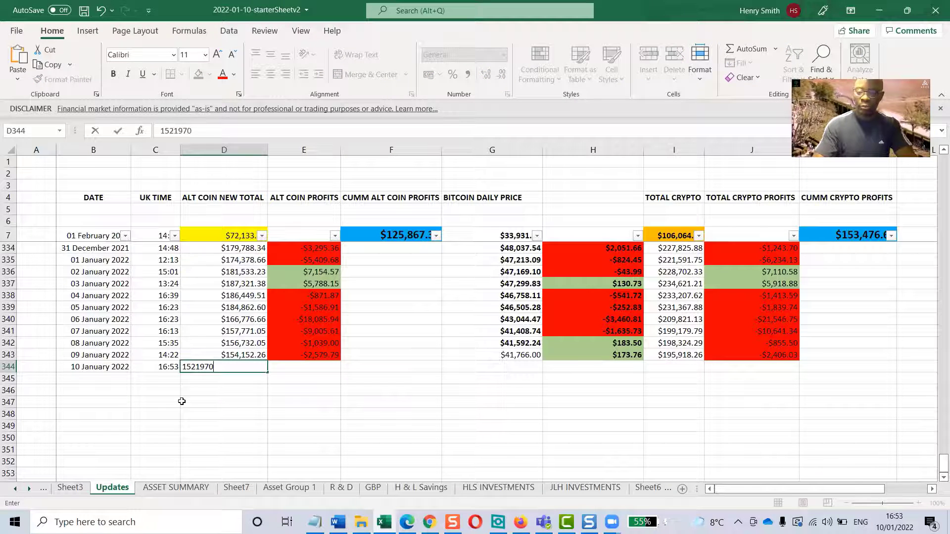
key(Backspace)
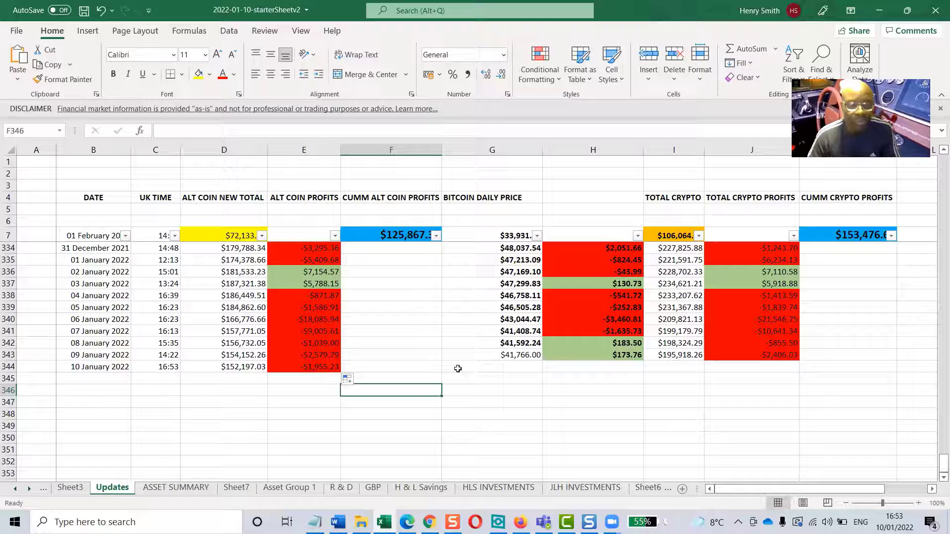
Check the portfolio total on ASSET SUMMARY and enter total crypto $194,007.60 in I344.
click(672, 366)
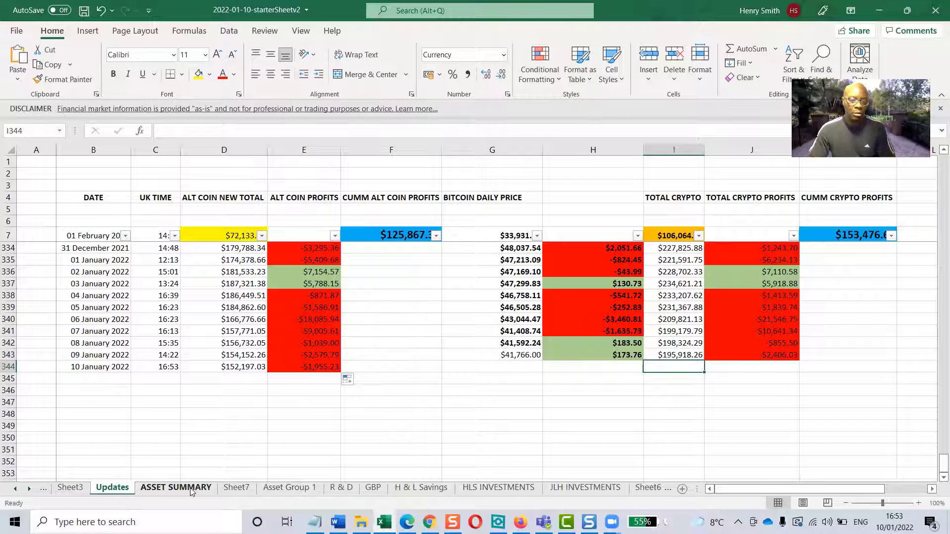
click(176, 487)
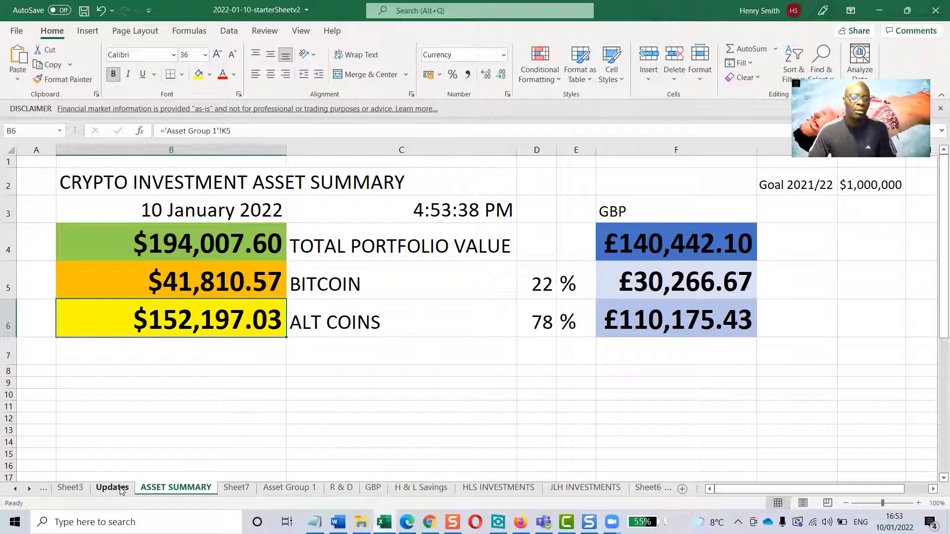
click(112, 487)
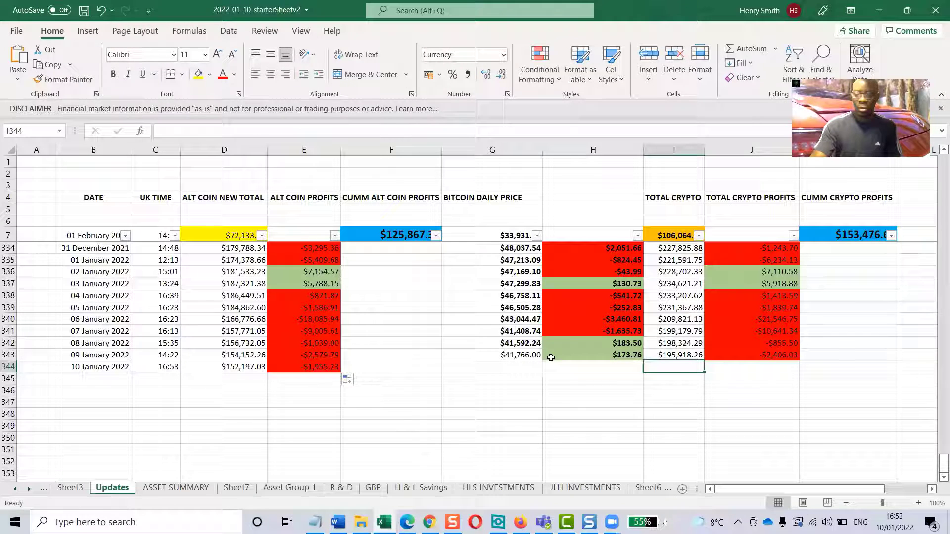
text(19400)
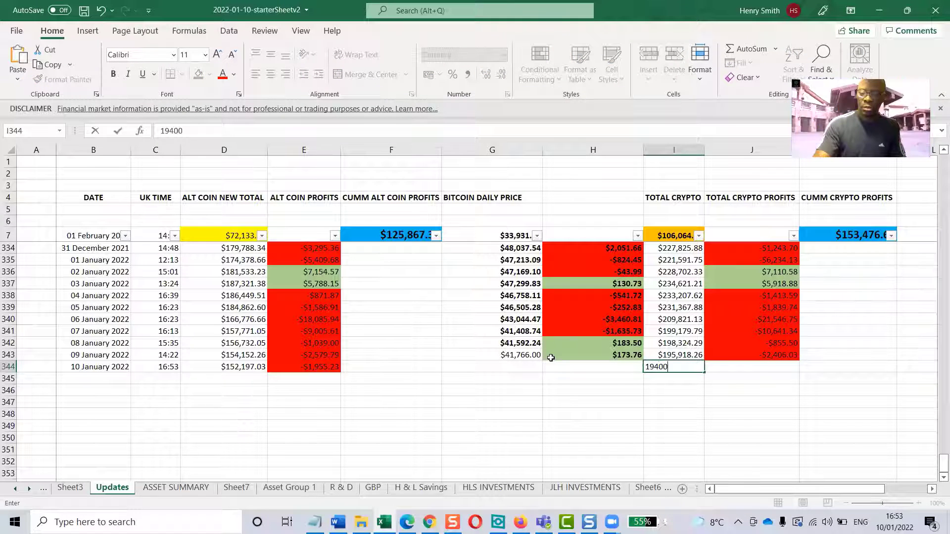
key(enter)
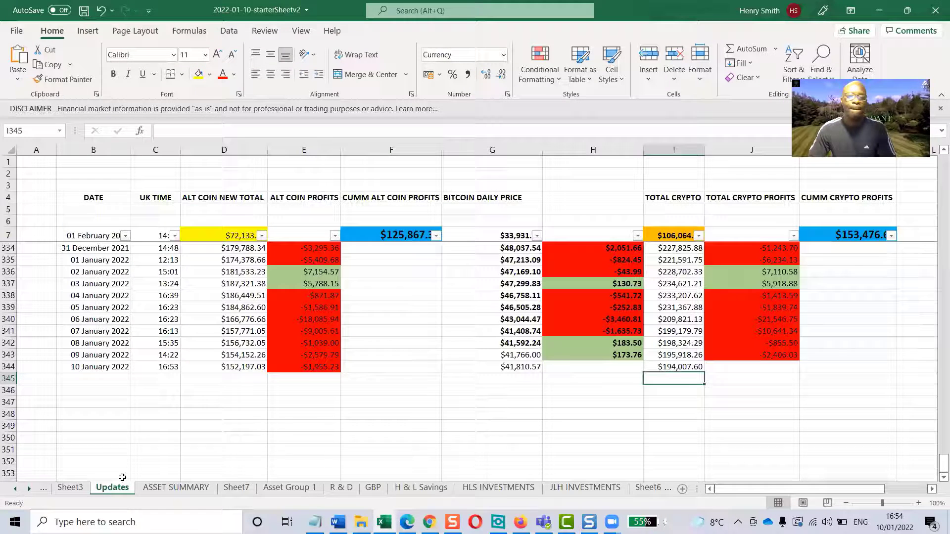
Fill the H344 and J344 profit formulas, giving $44.57 and -$1,910.66.
click(751, 355)
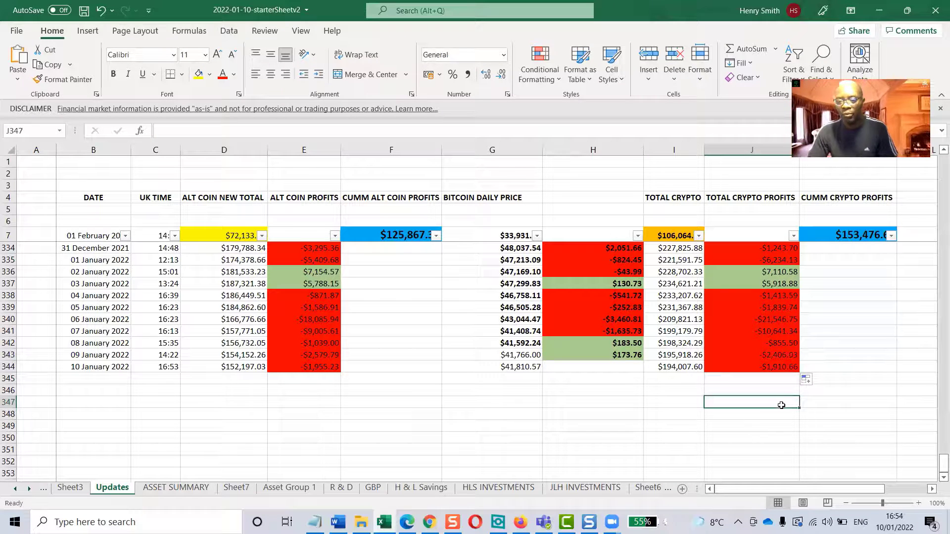
click(627, 354)
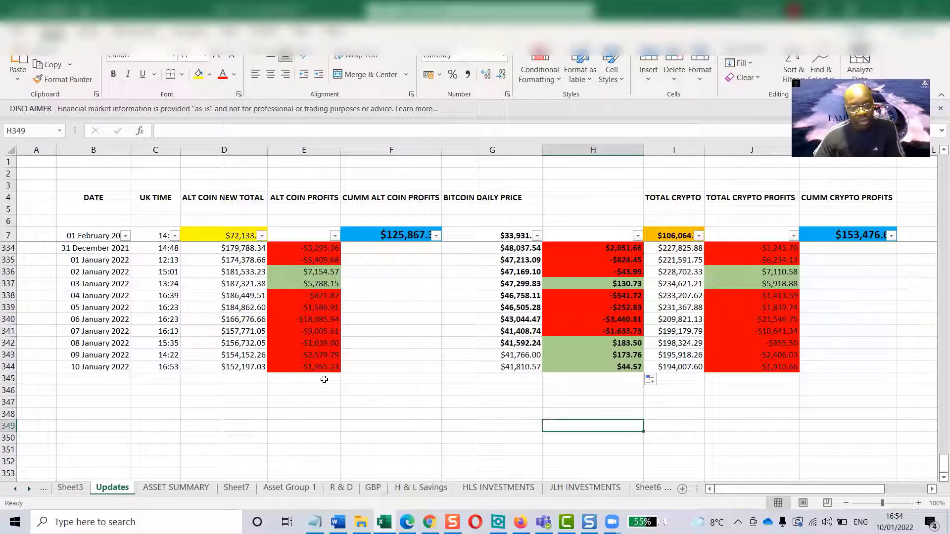
click(592, 366)
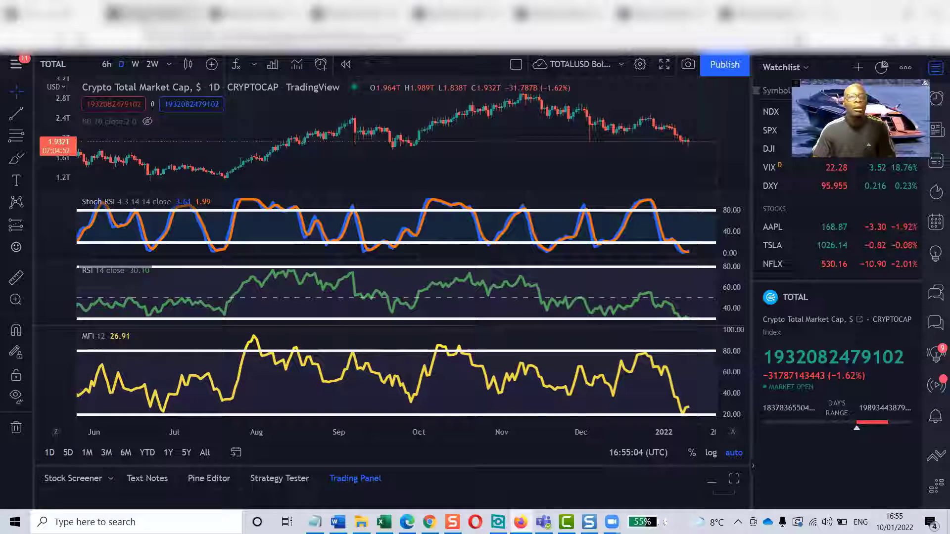
Switch from the Crypto Total Market Cap chart to the BTCUSD 5-day chart.
right_click(244, 177)
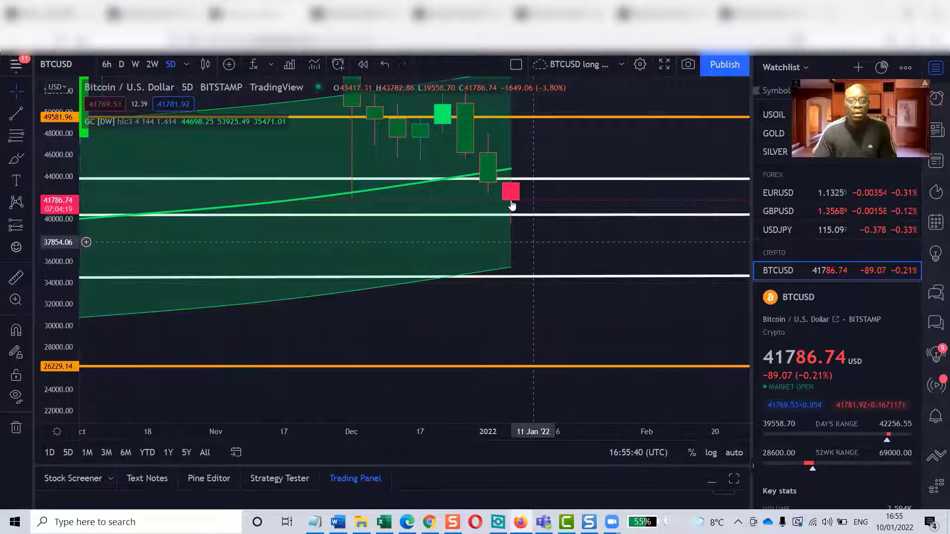
mouse_move(555, 298)
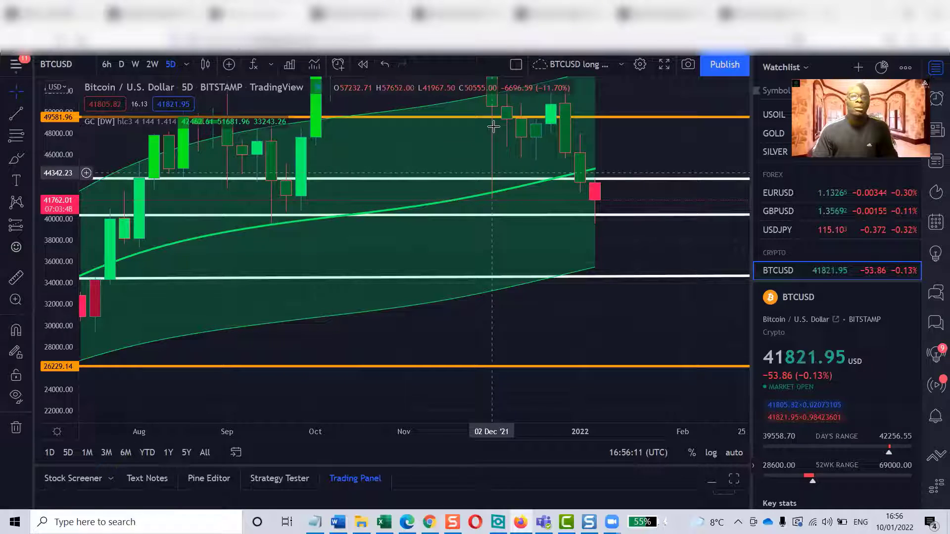
mouse_move(335, 257)
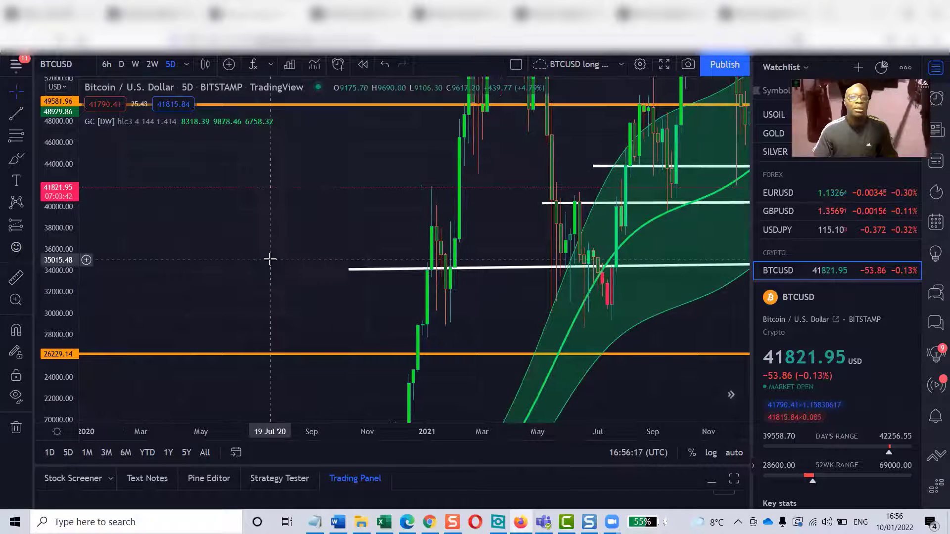
Zoom the BTCUSD five-day chart back to 2018 and move the orange level to 25,870.31.
right_click(269, 259)
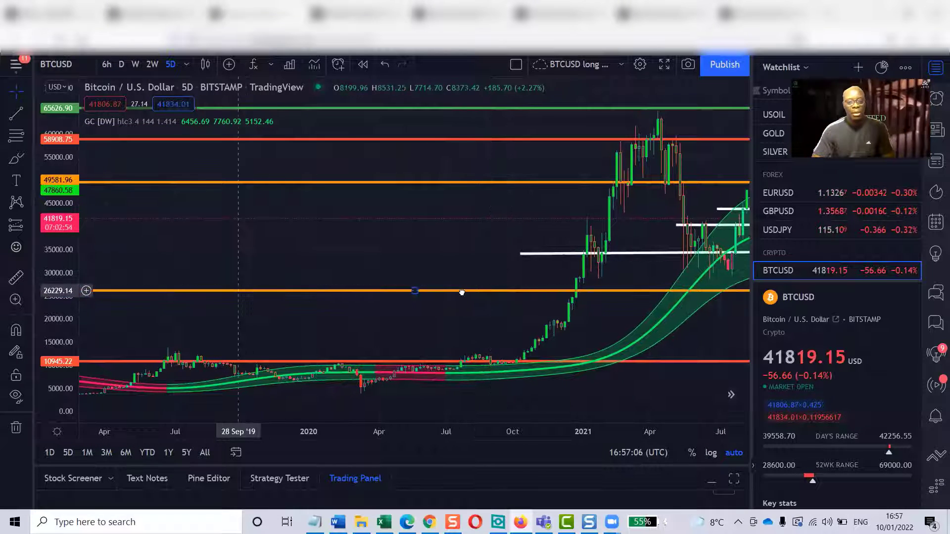
drag(460, 292, 477, 257)
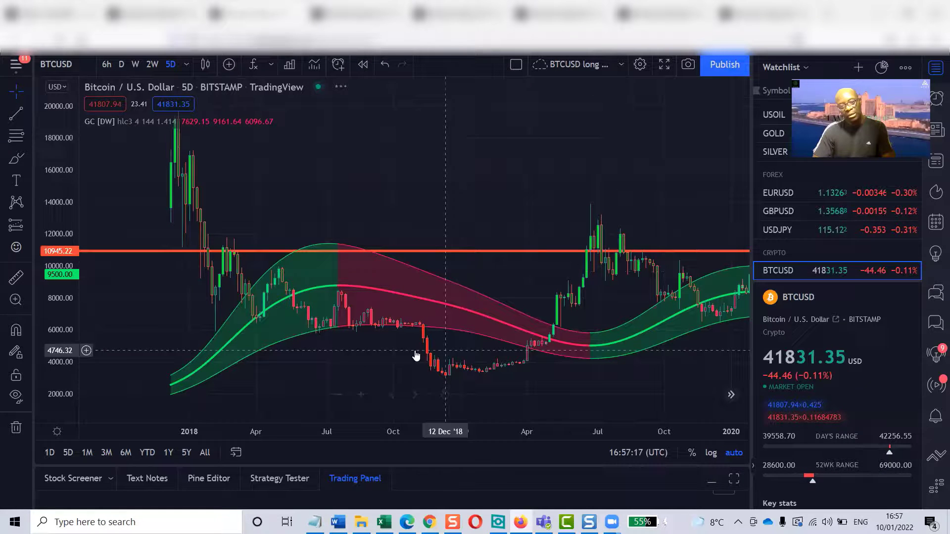
mouse_move(570, 194)
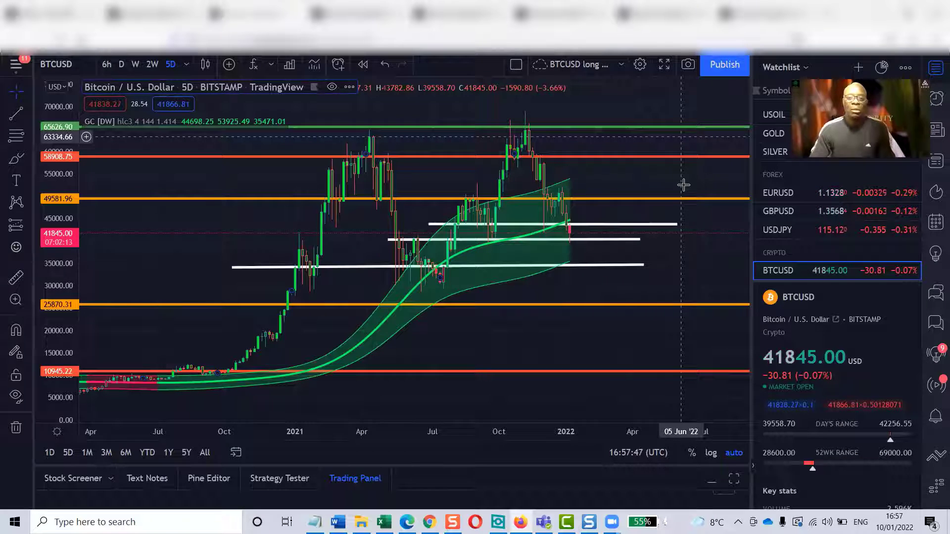
mouse_move(654, 203)
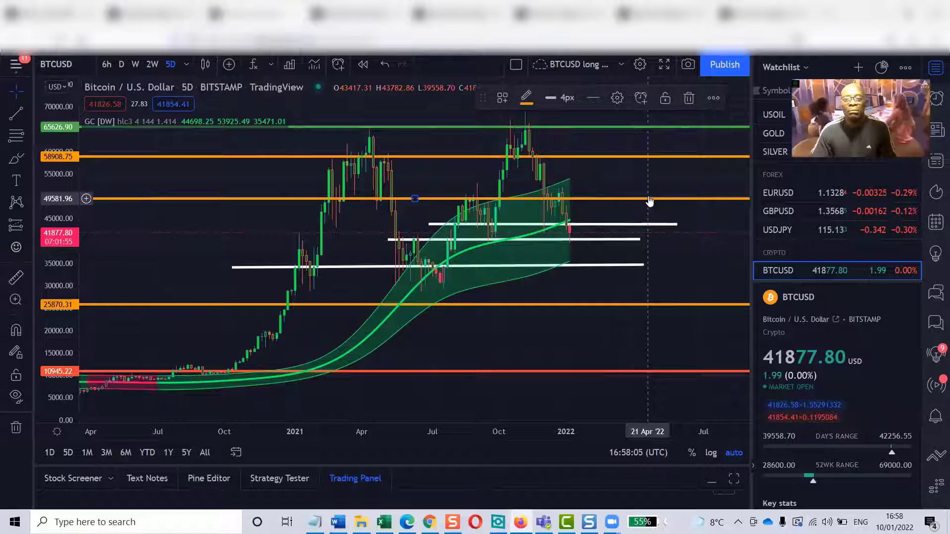
Load the GOLDEN CROSS layout on the 1-day interval for BTCUSD.
click(549, 98)
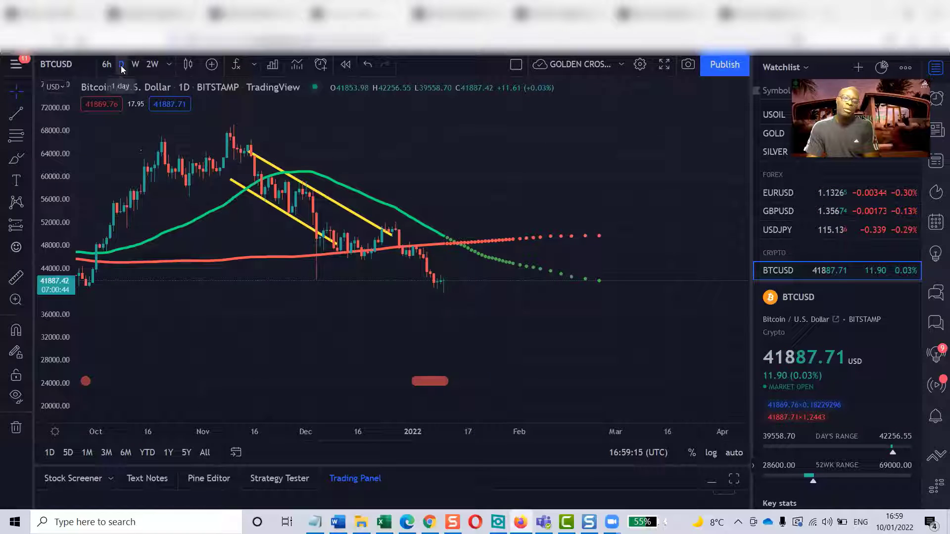
click(121, 64)
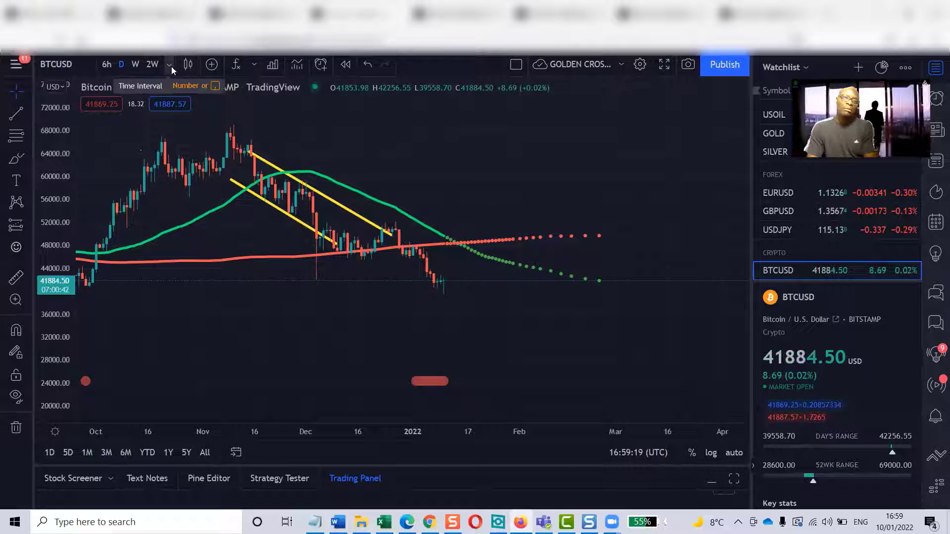
click(169, 65)
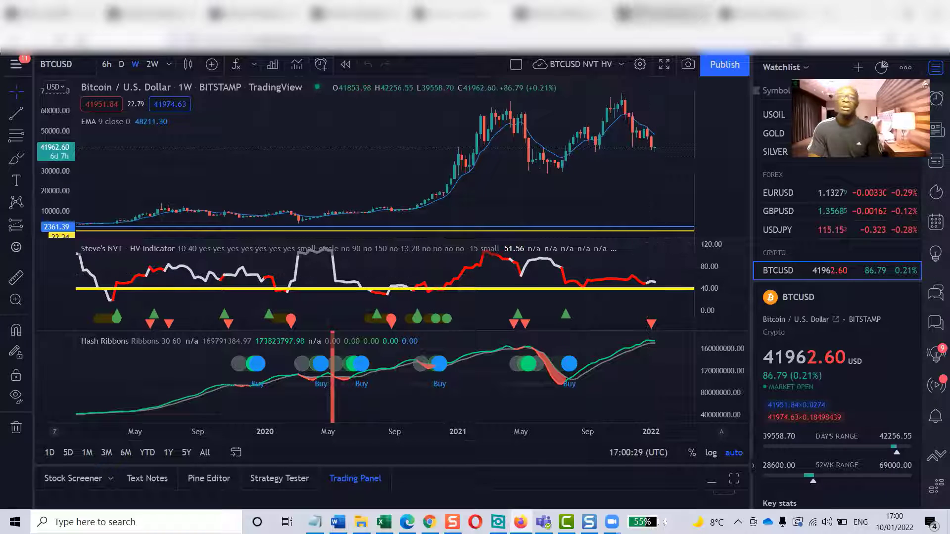
mouse_move(647, 140)
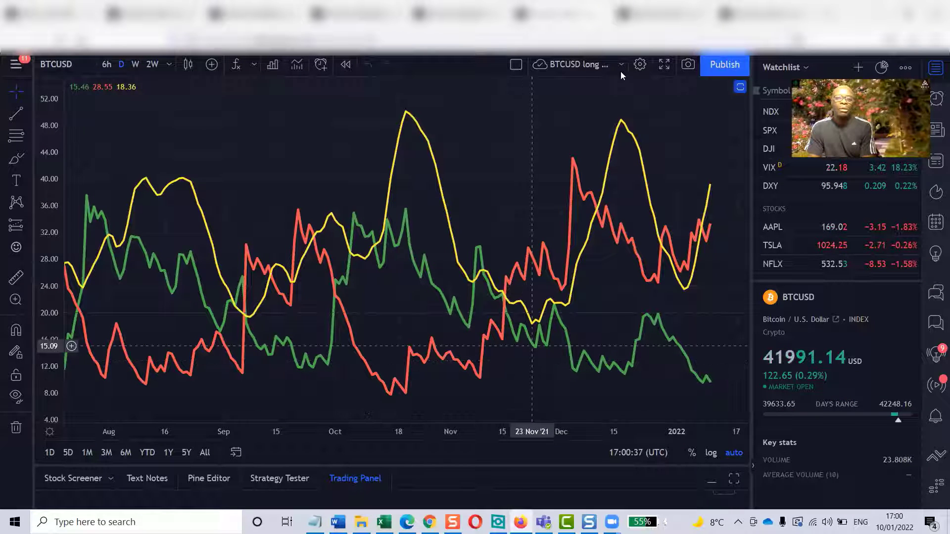
mouse_move(573, 288)
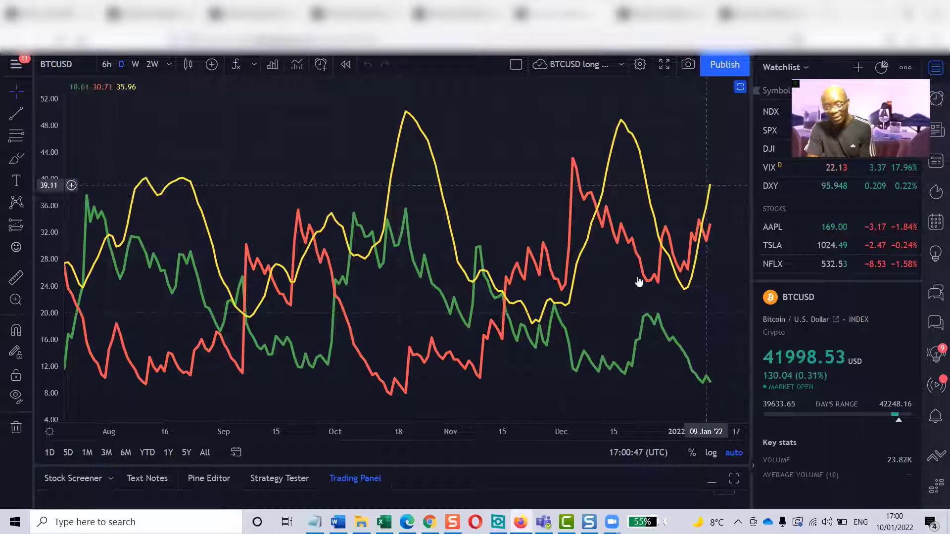
mouse_move(579, 210)
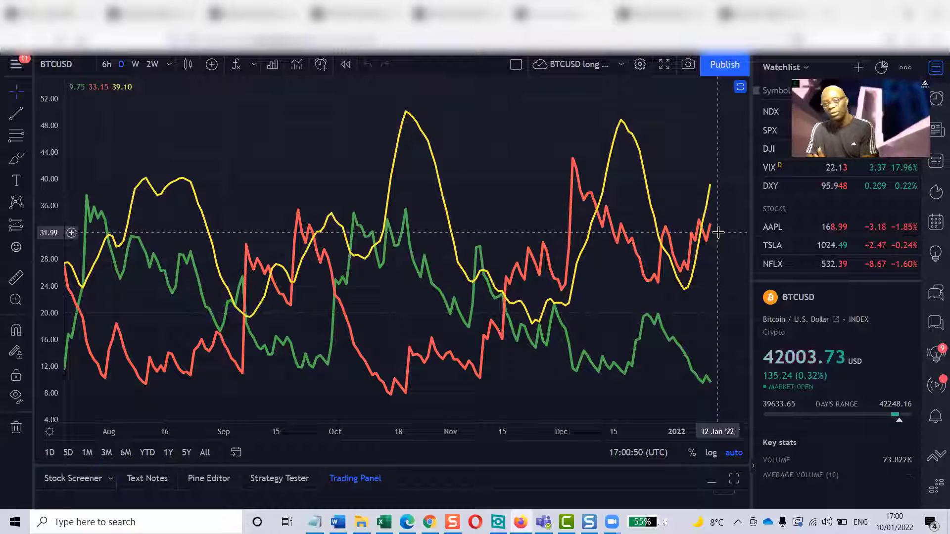
mouse_move(703, 233)
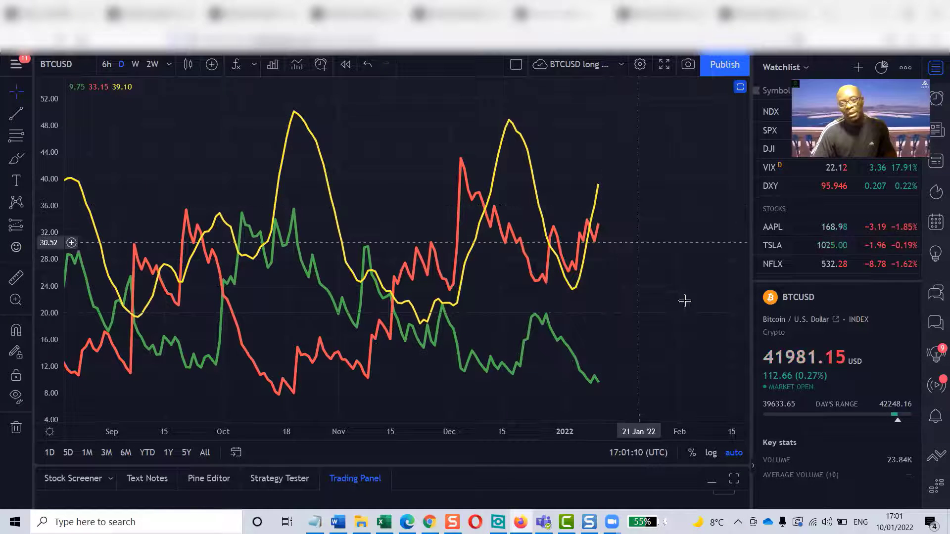
mouse_move(369, 288)
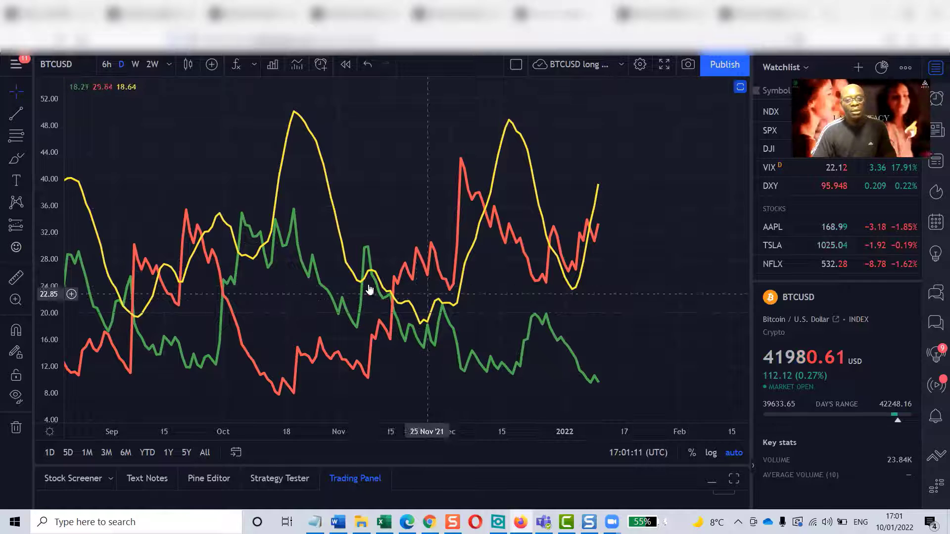
mouse_move(228, 321)
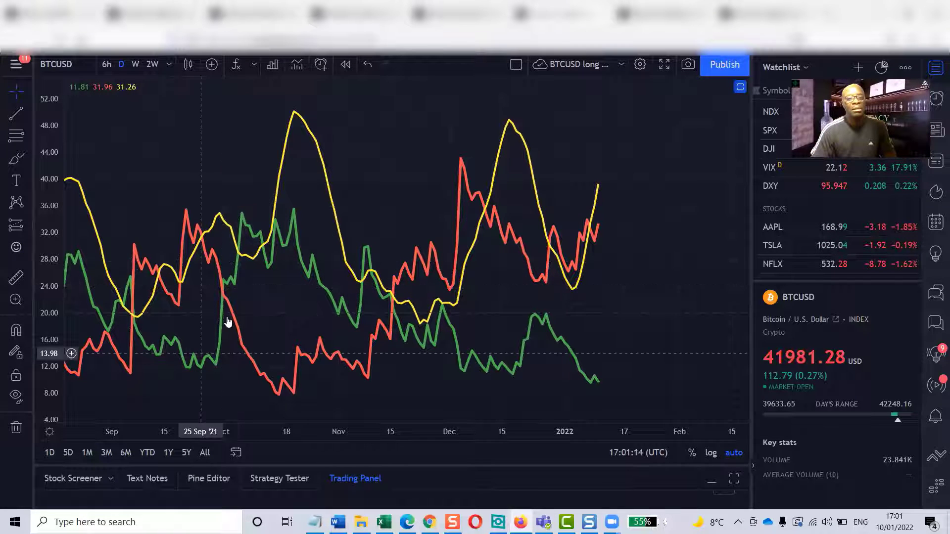
mouse_move(321, 300)
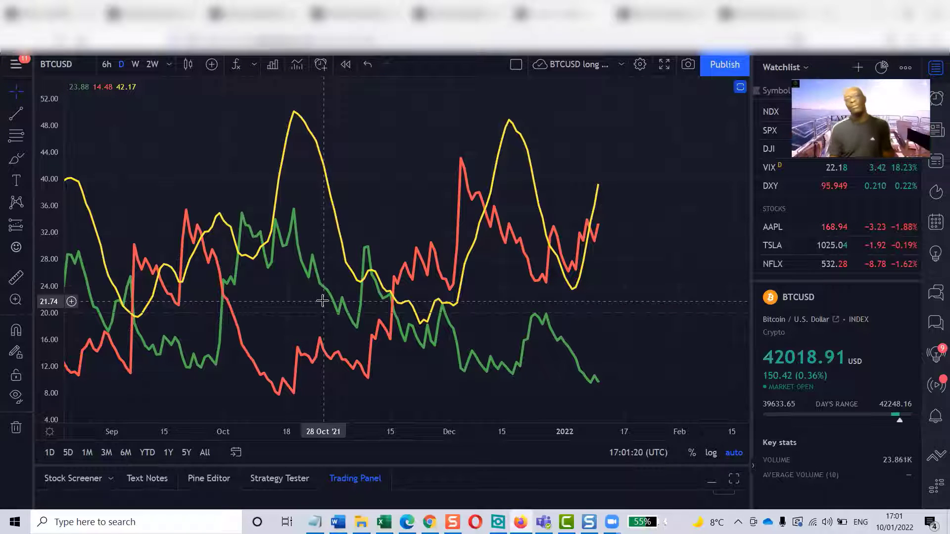
mouse_move(565, 316)
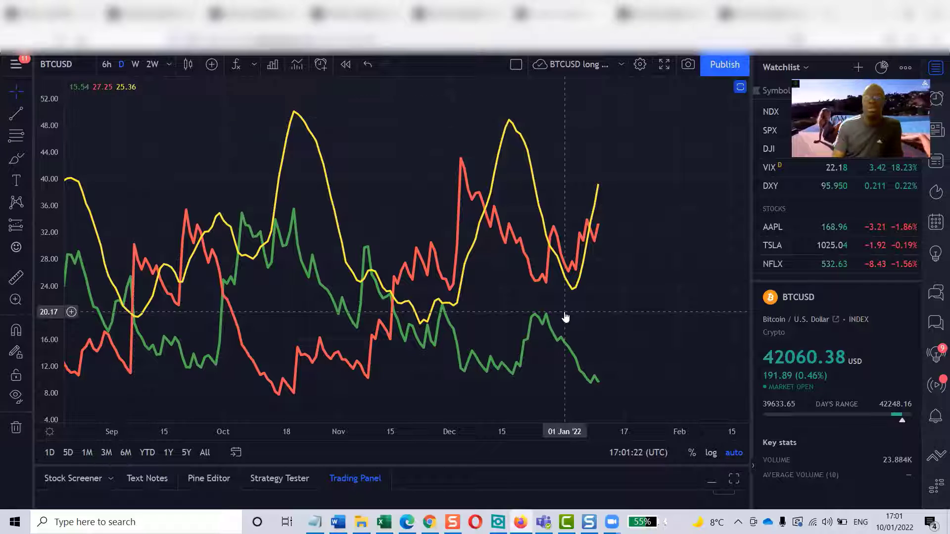
mouse_move(571, 284)
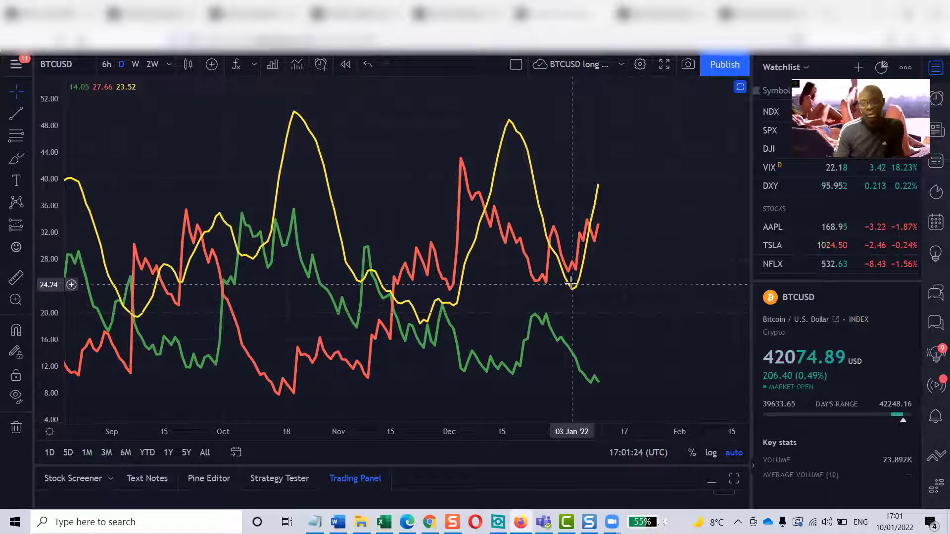
mouse_move(584, 248)
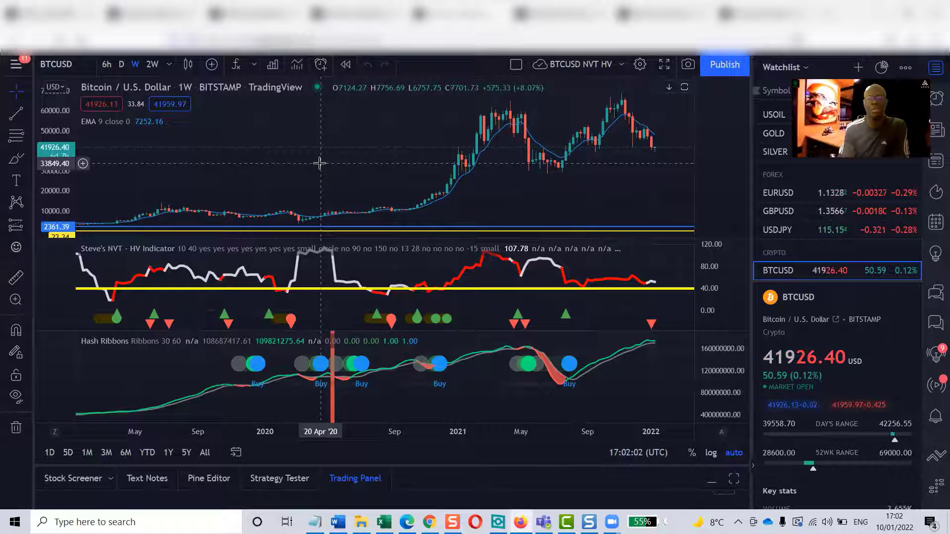
mouse_move(596, 406)
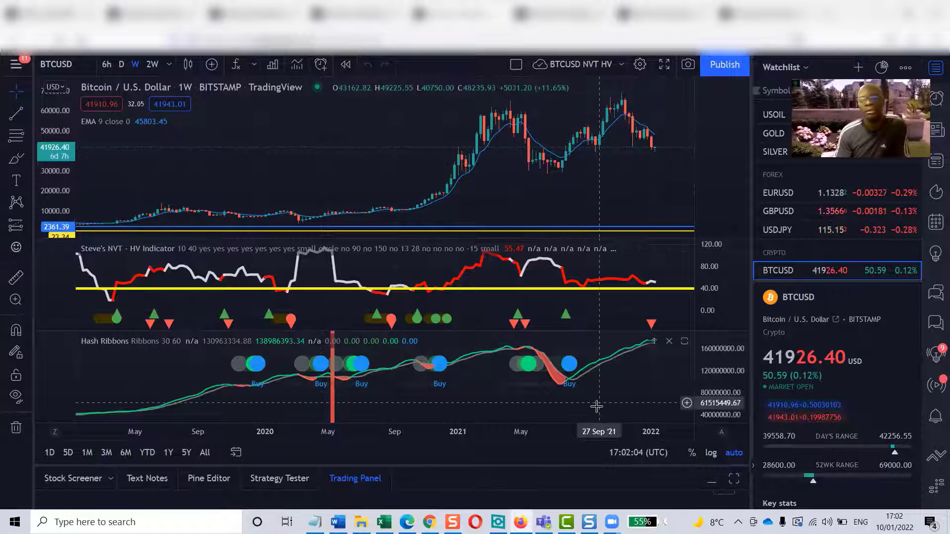
mouse_move(331, 107)
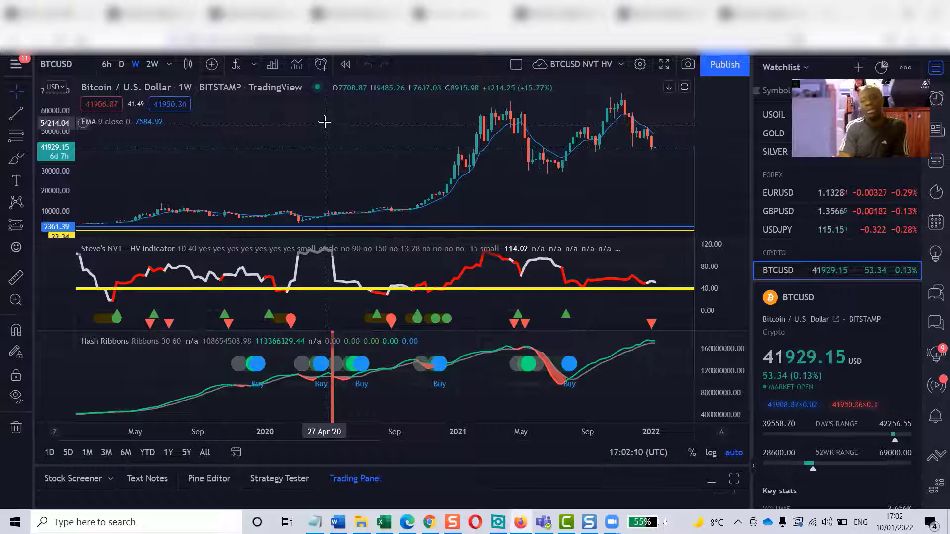
mouse_move(343, 171)
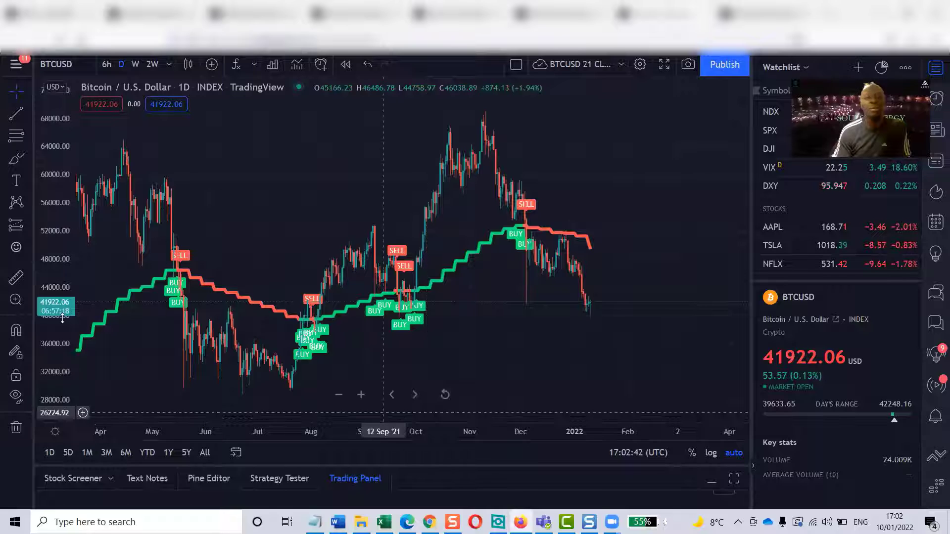
mouse_move(514, 280)
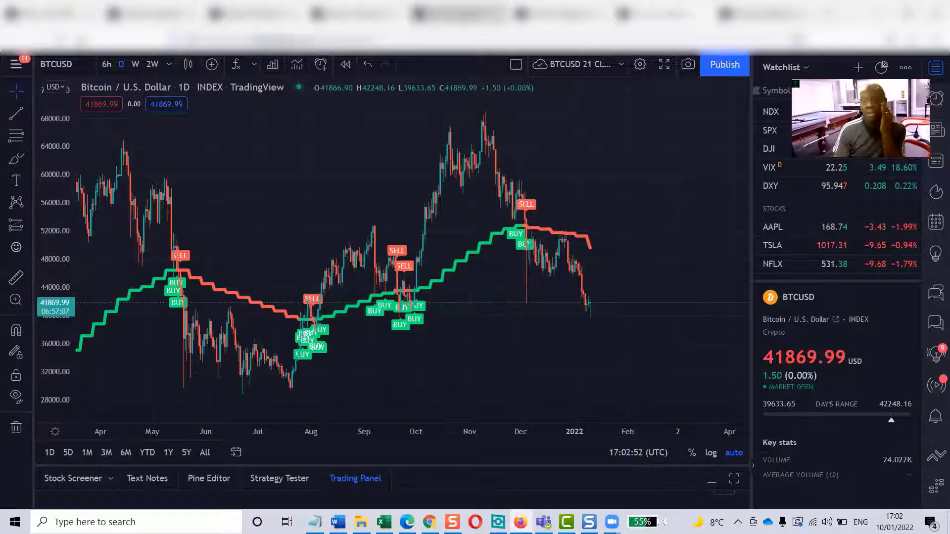
Select the 'BTCUSD 21 CL…' layout showing the stepped trend line and BUY/SELL signals.
click(135, 64)
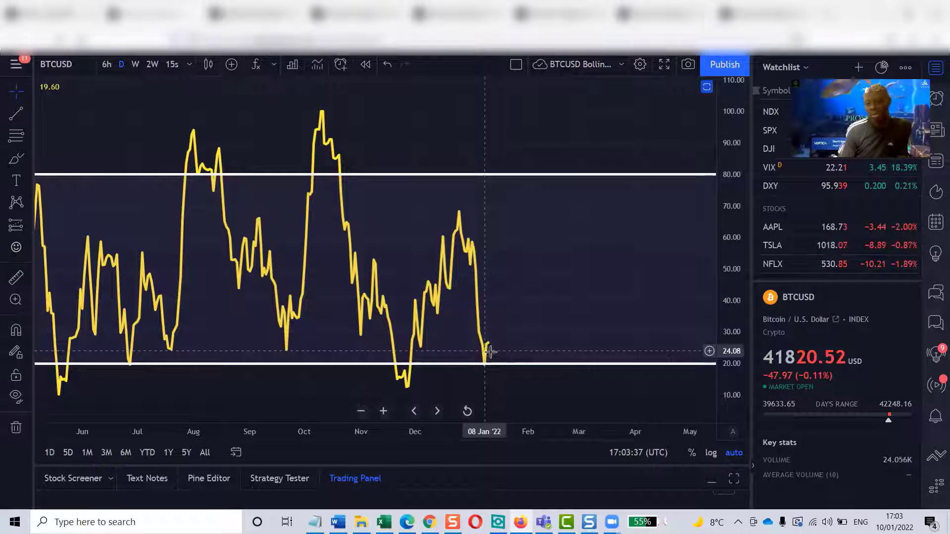
mouse_move(572, 298)
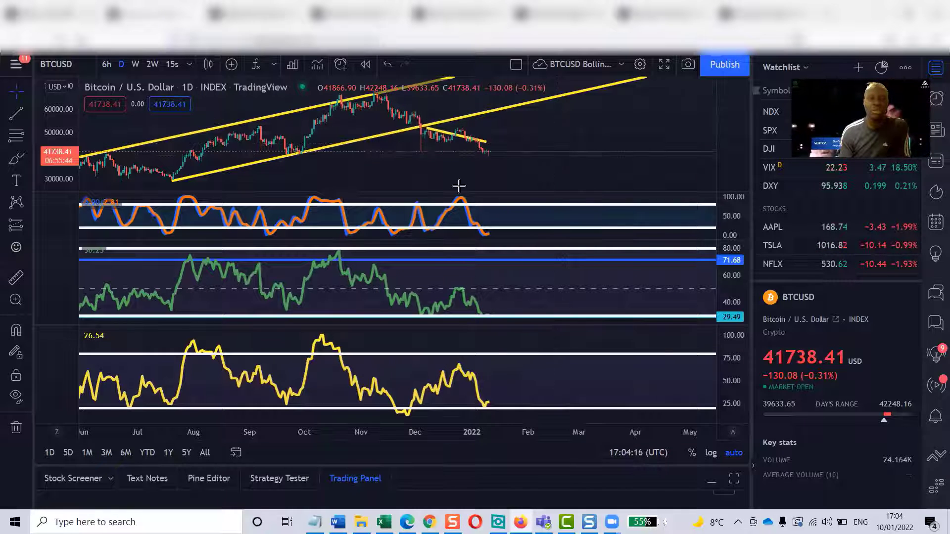
mouse_move(460, 182)
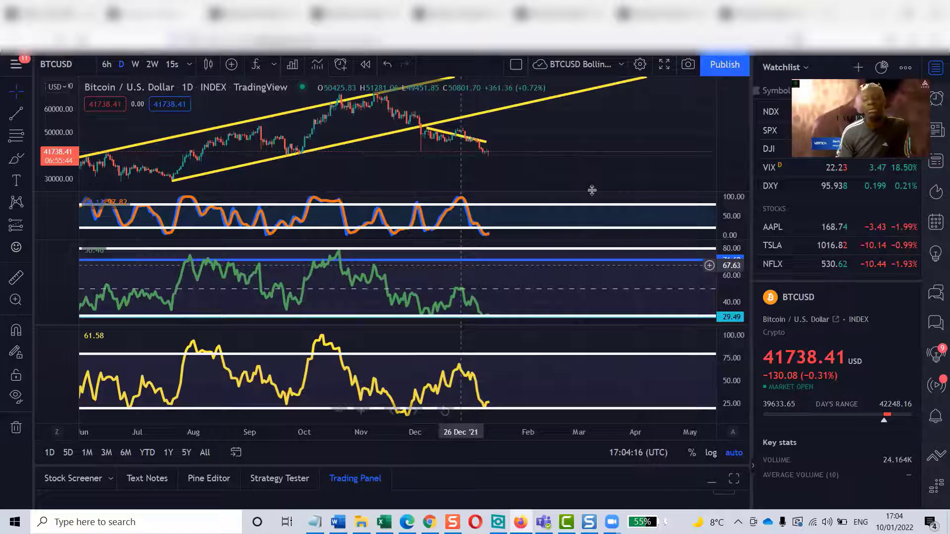